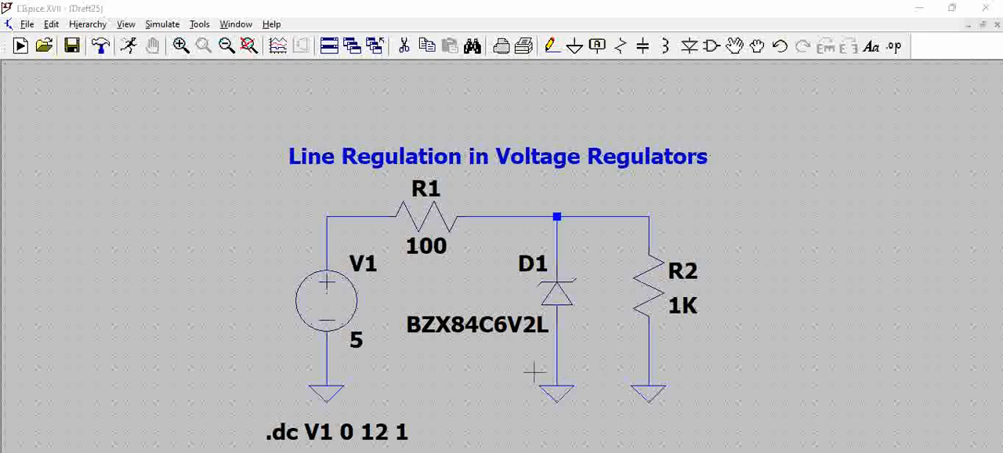
{"action": "mouse_move", "coordinate": [586, 279]}
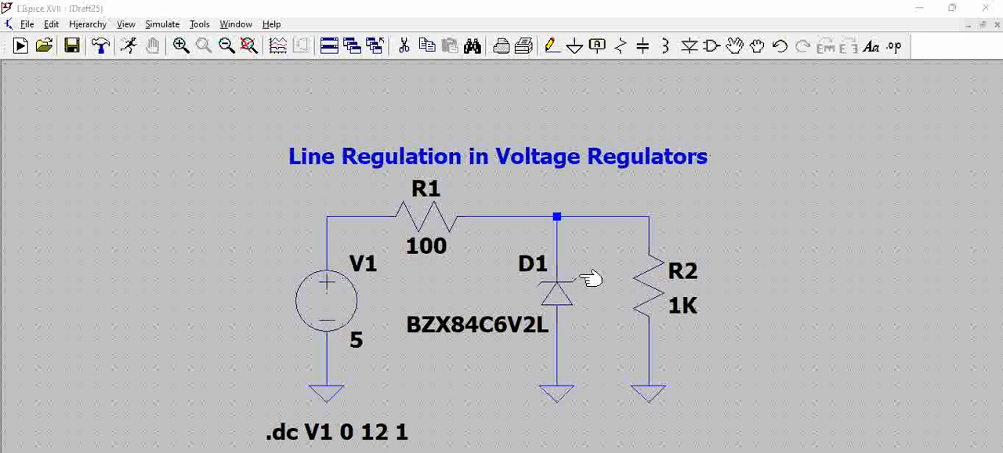
{"action": "mouse_move", "coordinate": [577, 281]}
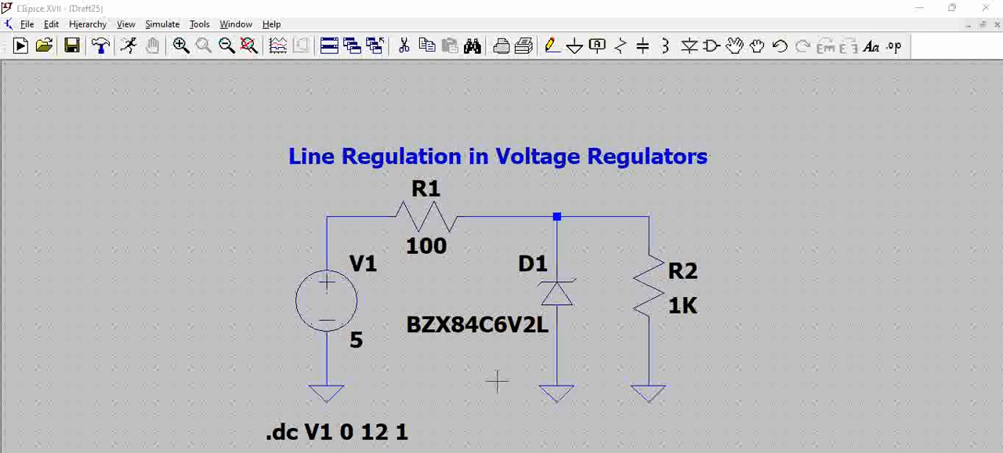
{"action": "mouse_move", "coordinate": [572, 301]}
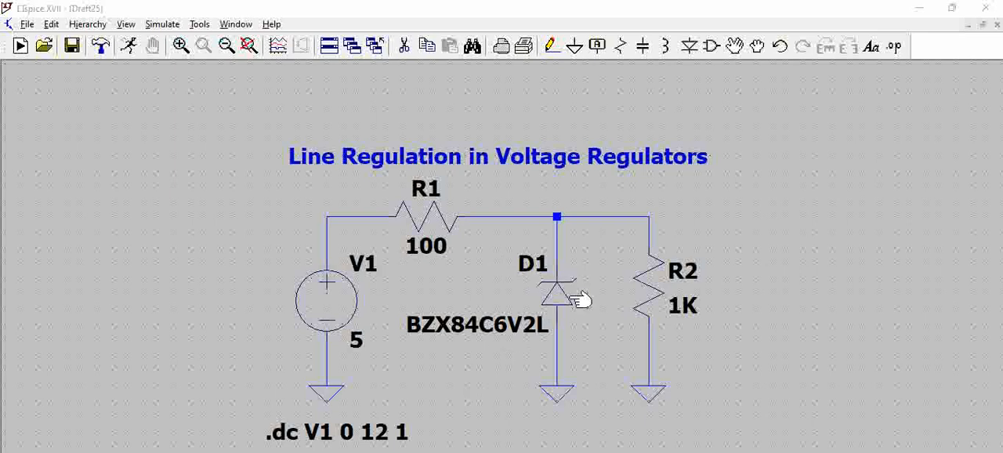
{"action": "mouse_move", "coordinate": [627, 269]}
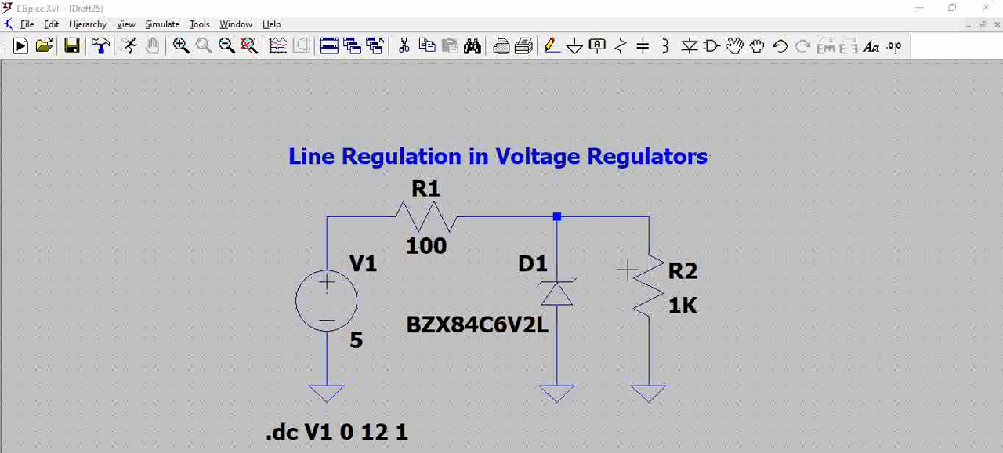
{"action": "mouse_move", "coordinate": [552, 326]}
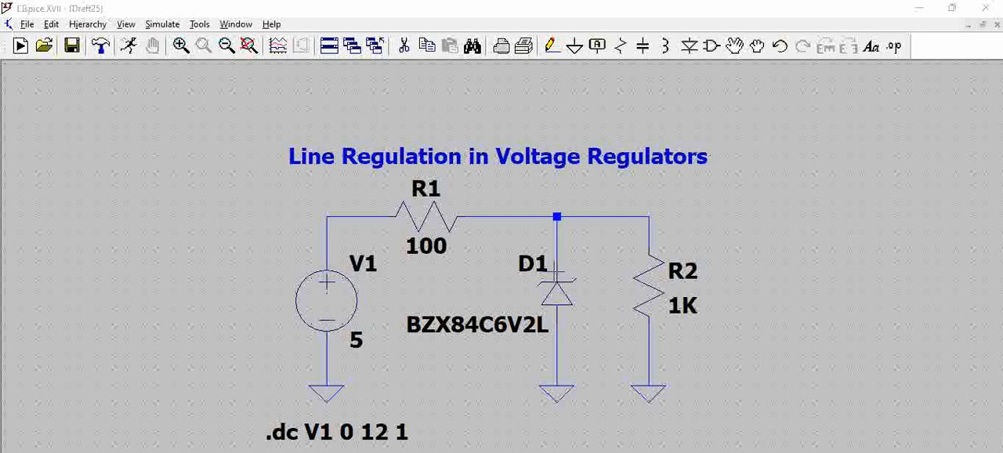
{"action": "mouse_move", "coordinate": [655, 264]}
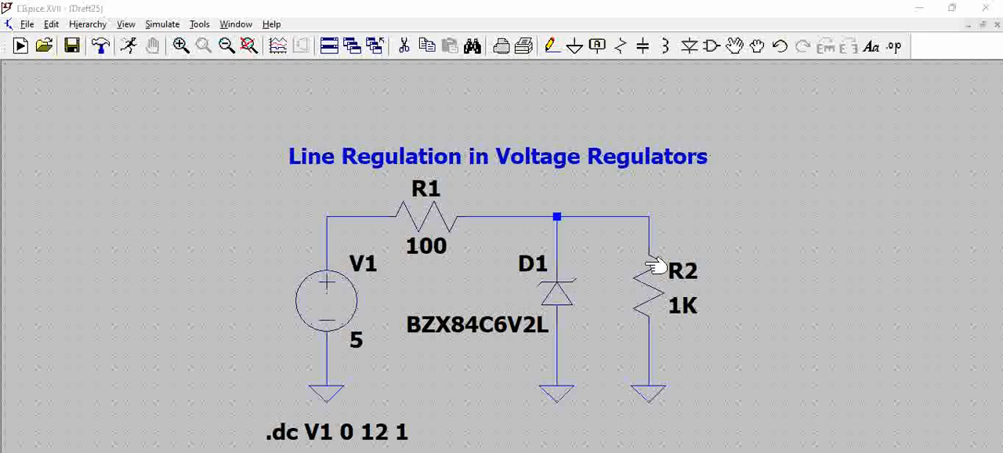
{"action": "mouse_move", "coordinate": [464, 276]}
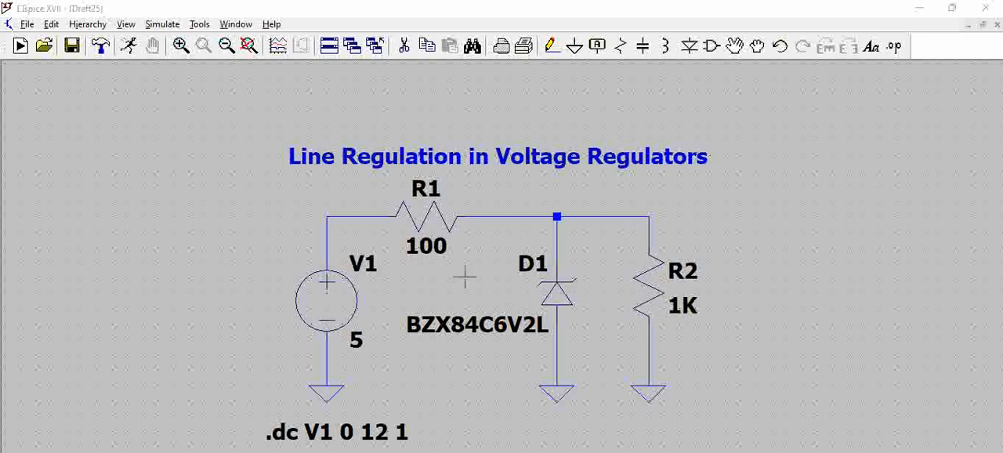
{"action": "mouse_move", "coordinate": [345, 315]}
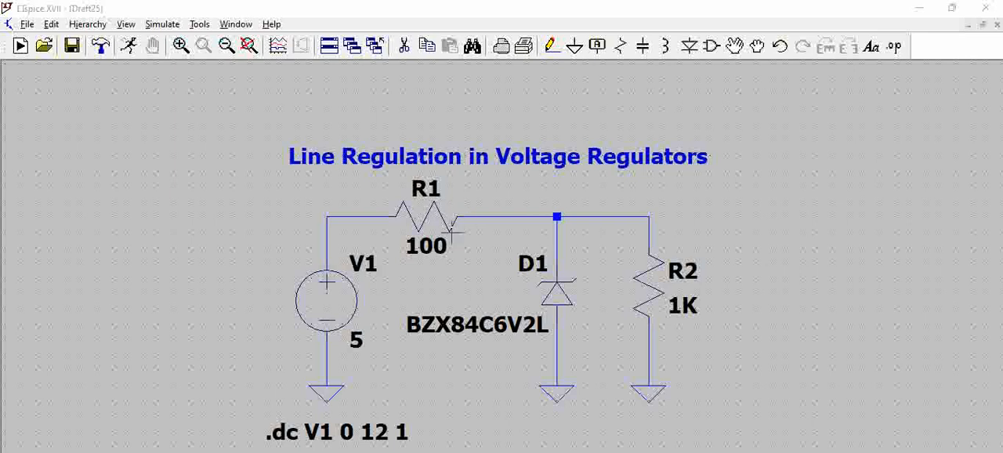
{"action": "mouse_move", "coordinate": [462, 223]}
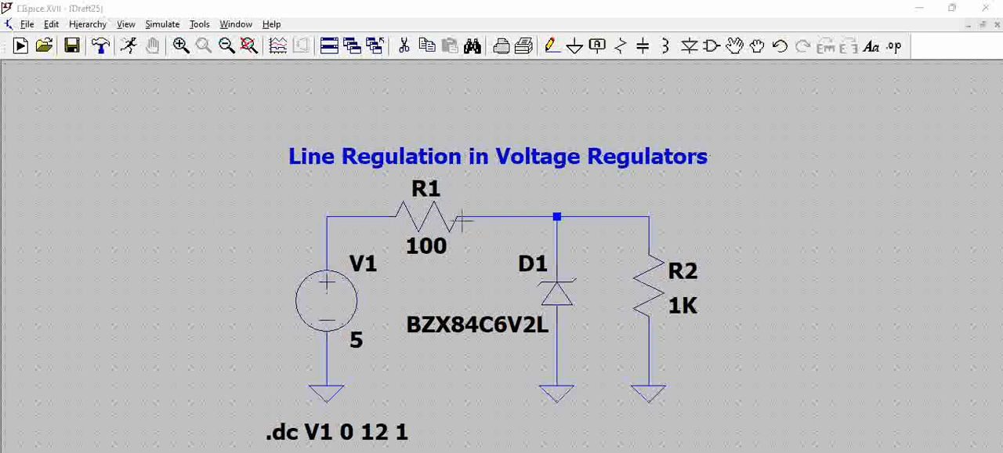
{"action": "mouse_move", "coordinate": [439, 216]}
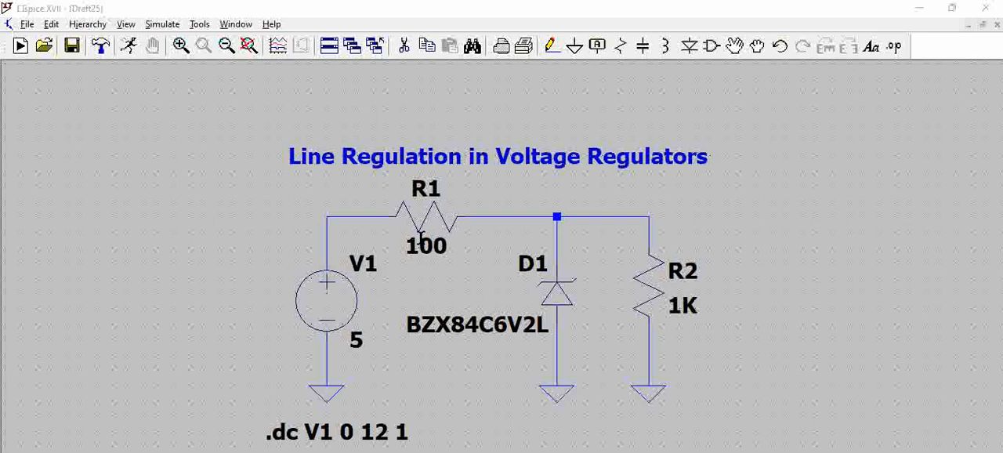
{"action": "mouse_move", "coordinate": [442, 222]}
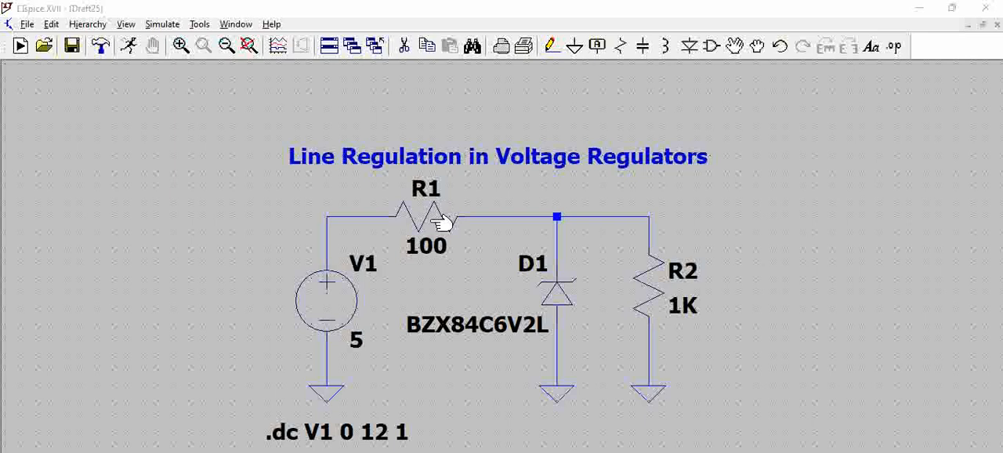
{"action": "mouse_move", "coordinate": [618, 312]}
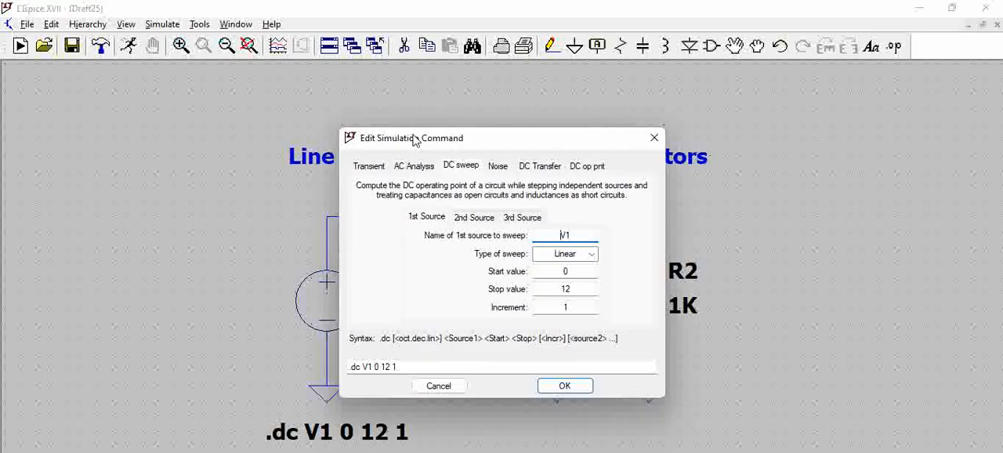
Review V1 linear sweep 0 to 12 step 1 and accept it unchanged.
{"action": "left_click_drag", "start_coordinate": [410, 138], "coordinate": [674, 132]}
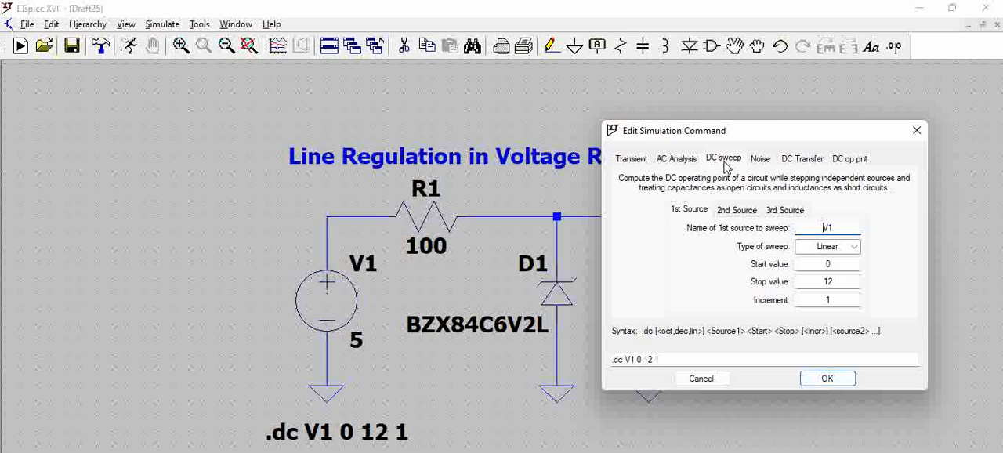
{"action": "mouse_move", "coordinate": [756, 241]}
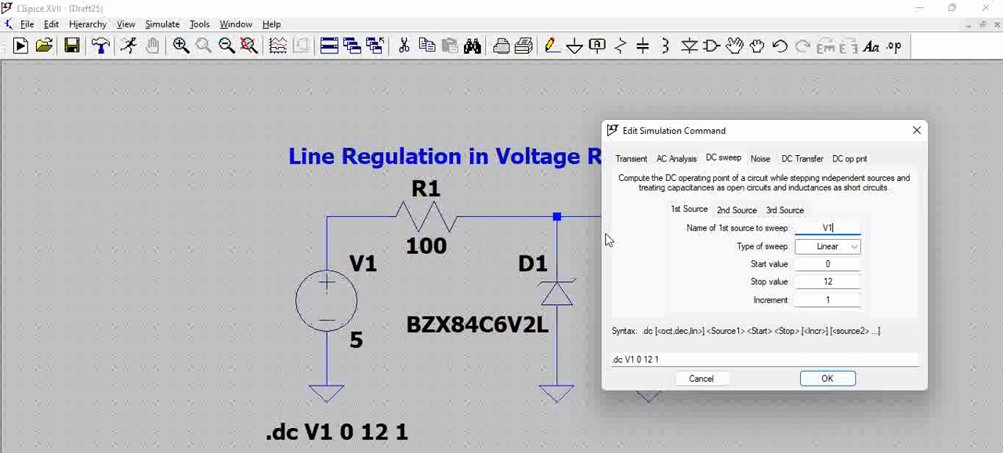
{"action": "mouse_move", "coordinate": [332, 273]}
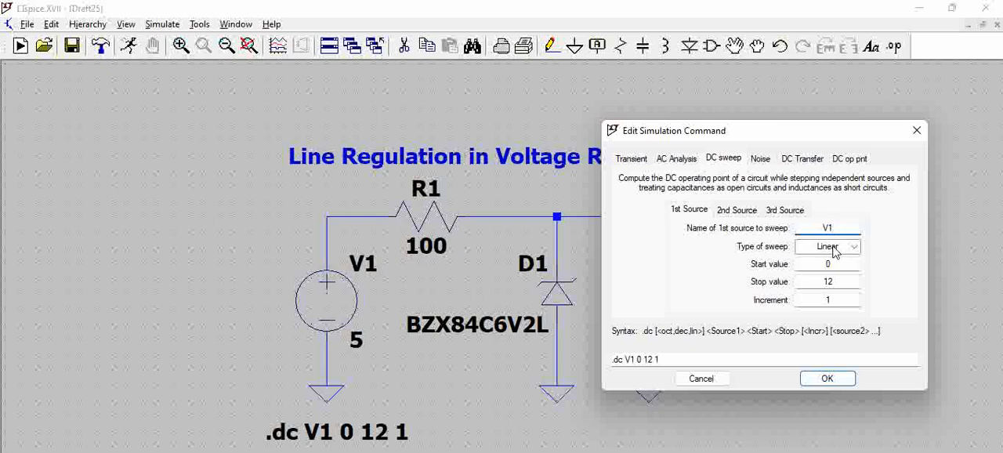
{"action": "left_click", "coordinate": [828, 227]}
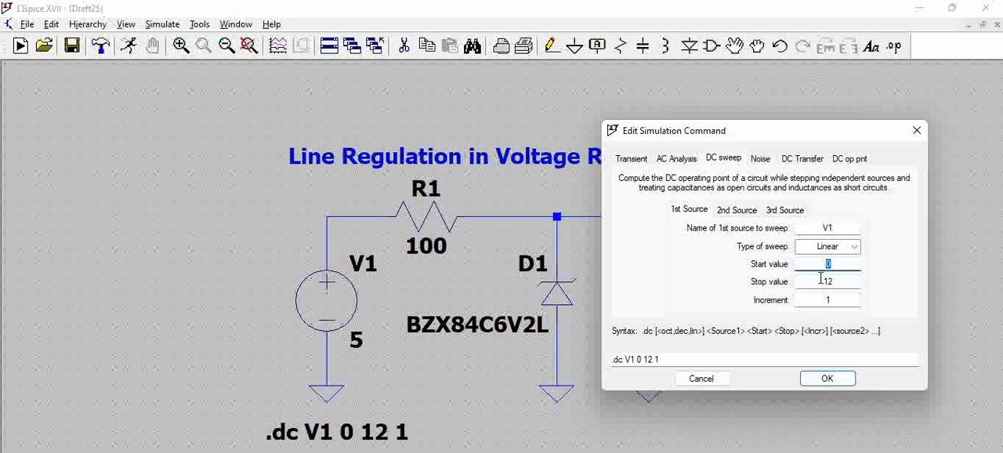
{"action": "left_click", "coordinate": [828, 282]}
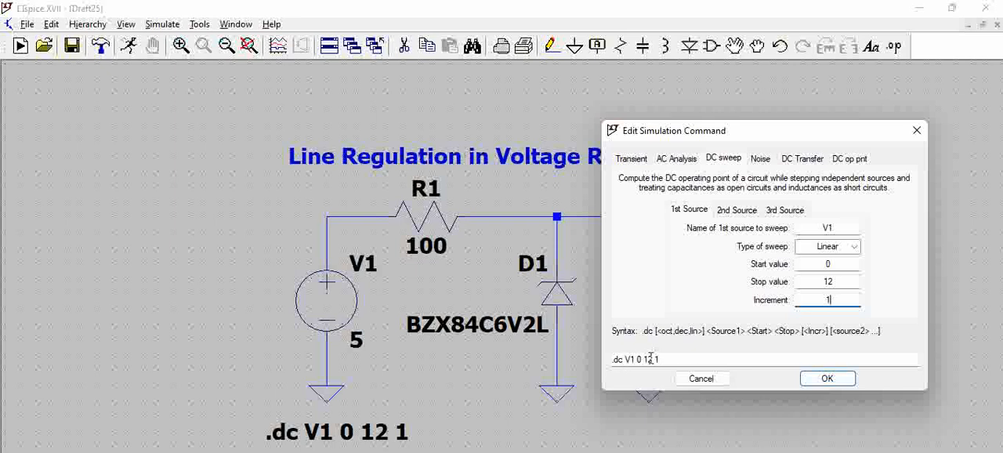
{"action": "left_click", "coordinate": [828, 378]}
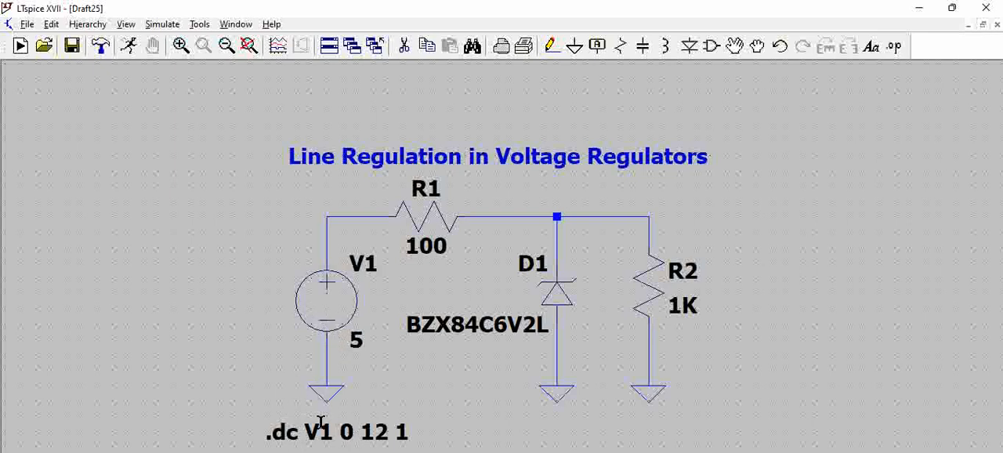
{"action": "mouse_move", "coordinate": [163, 25]}
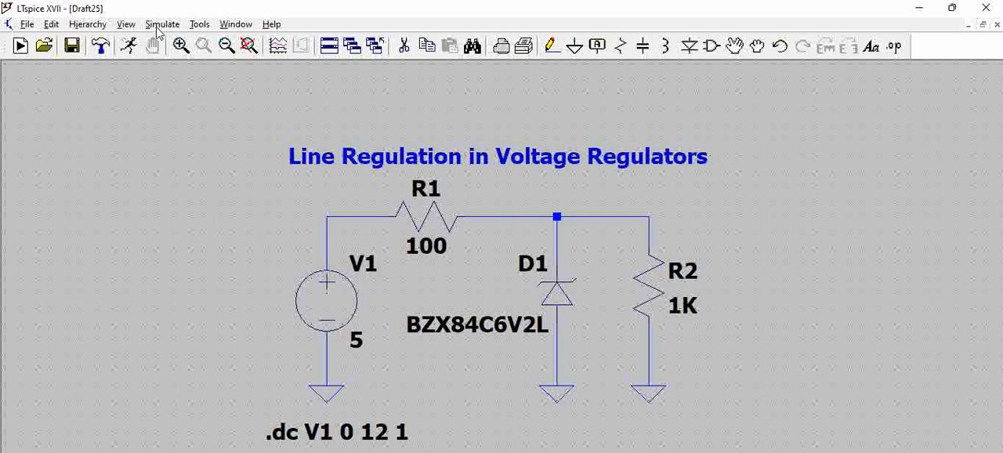
{"action": "left_click", "coordinate": [163, 24]}
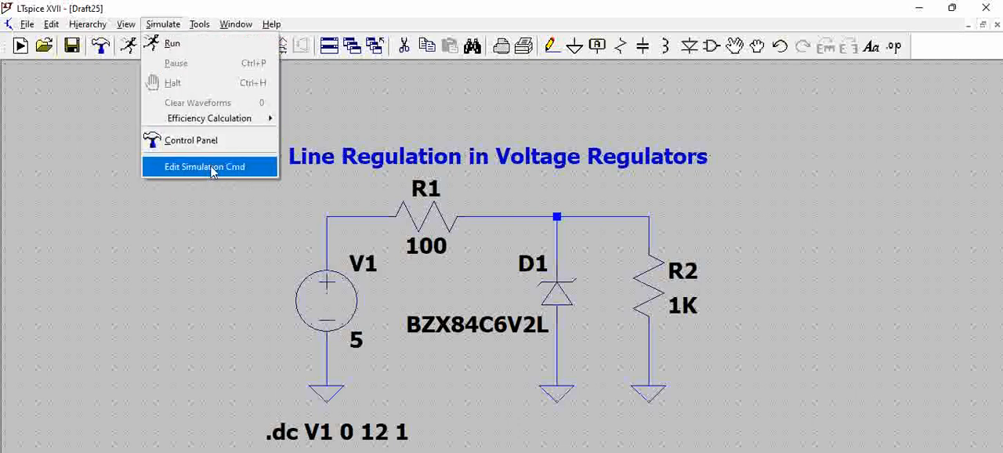
{"action": "left_click", "coordinate": [204, 166]}
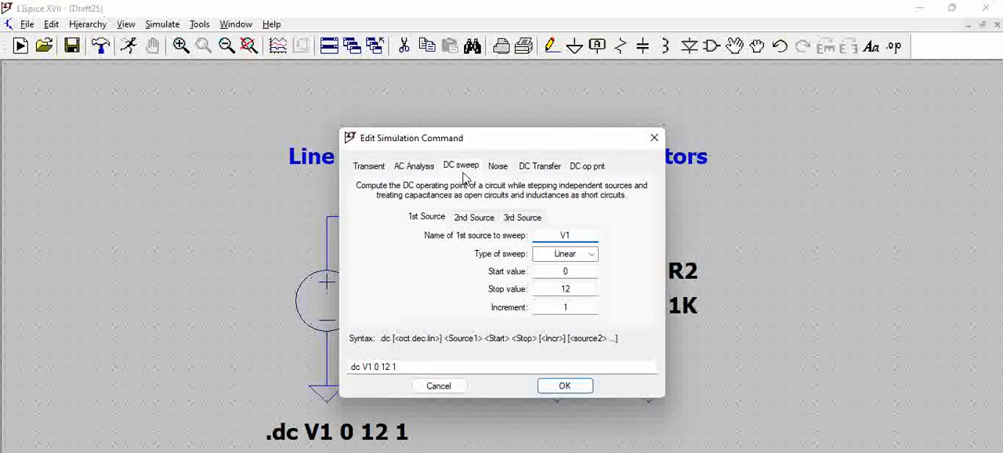
{"action": "mouse_move", "coordinate": [467, 204]}
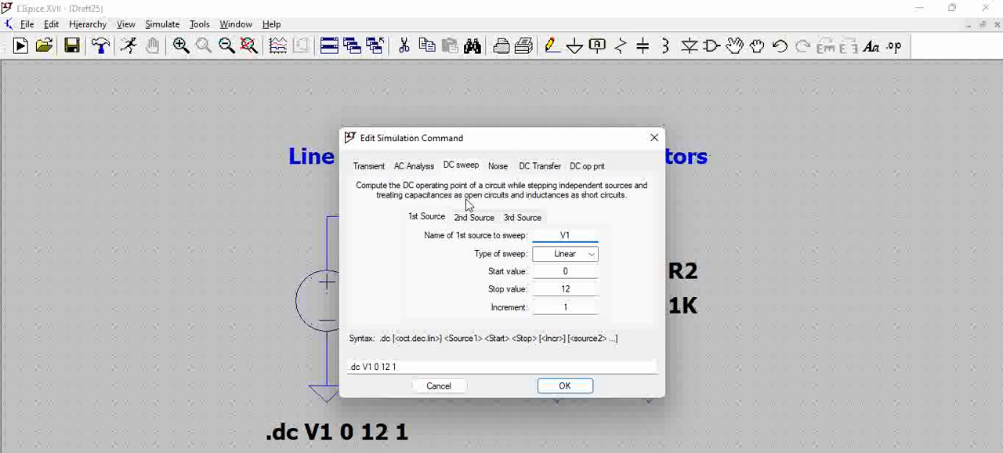
{"action": "mouse_move", "coordinate": [654, 138]}
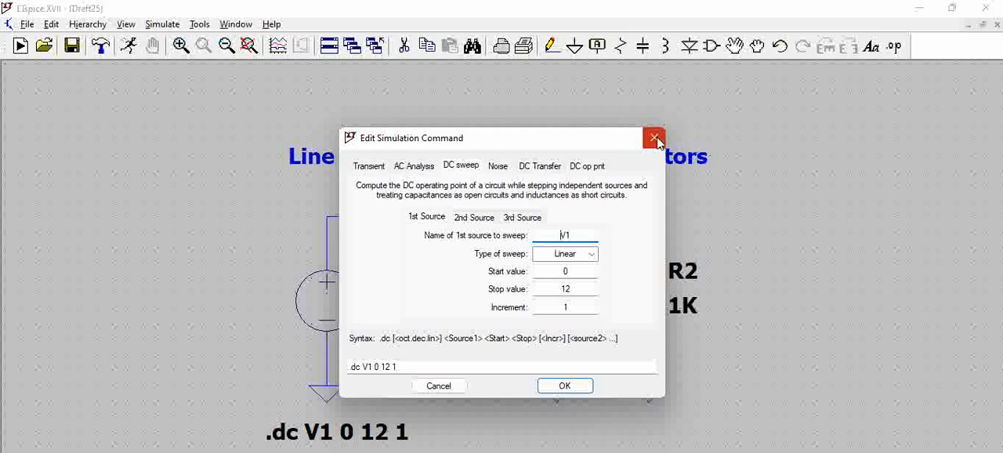
{"action": "left_click", "coordinate": [654, 138]}
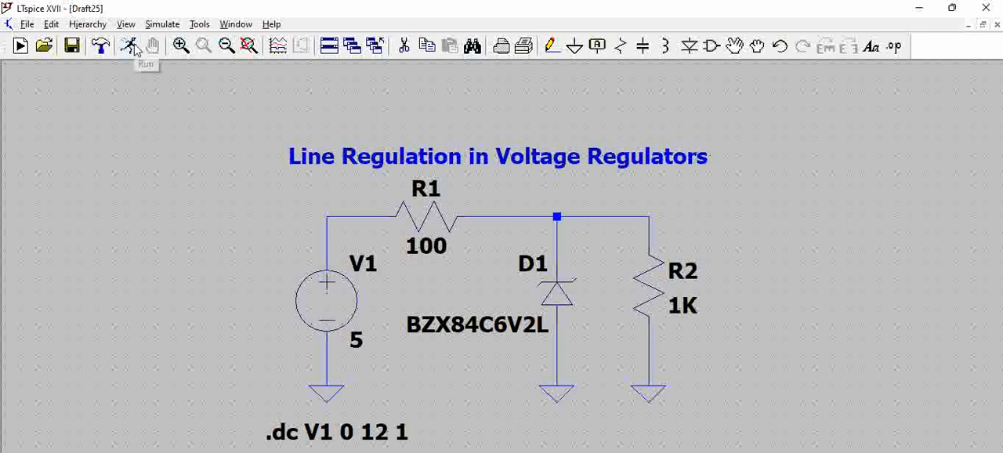
{"action": "left_click", "coordinate": [129, 46]}
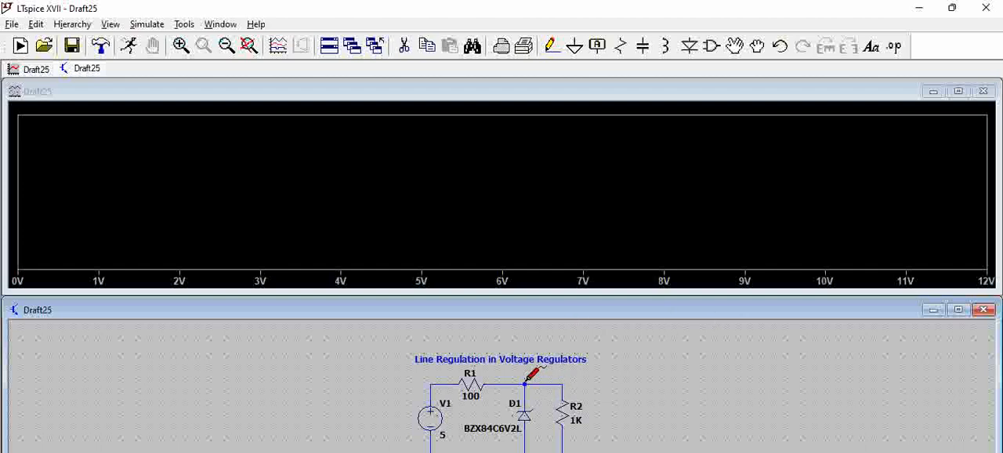
{"action": "left_click", "coordinate": [523, 384]}
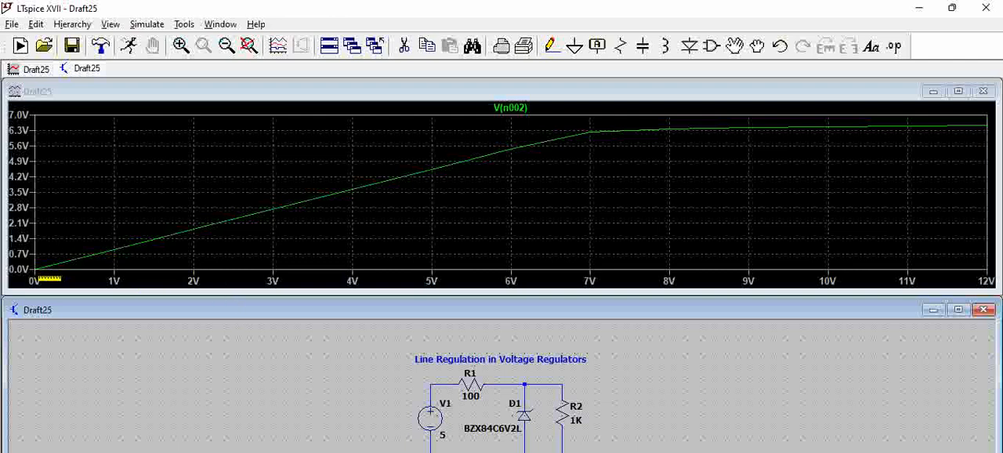
{"action": "mouse_move", "coordinate": [590, 176]}
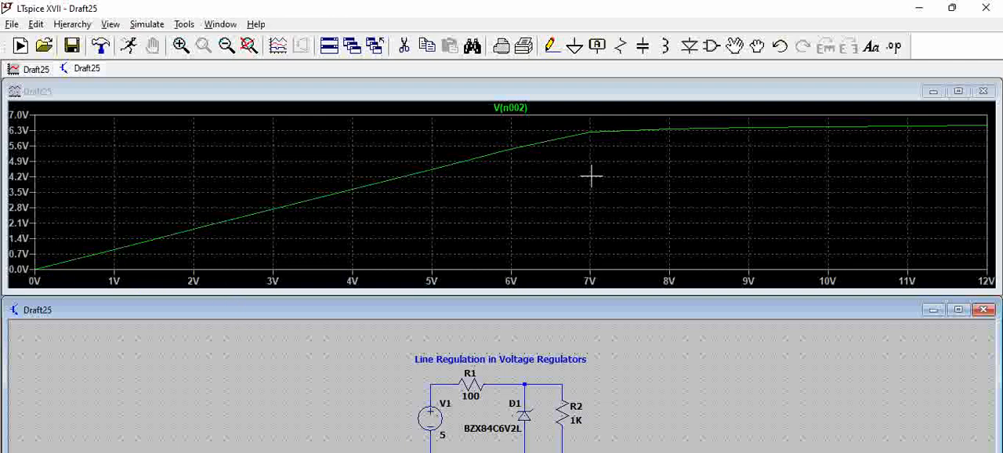
{"action": "mouse_move", "coordinate": [881, 122]}
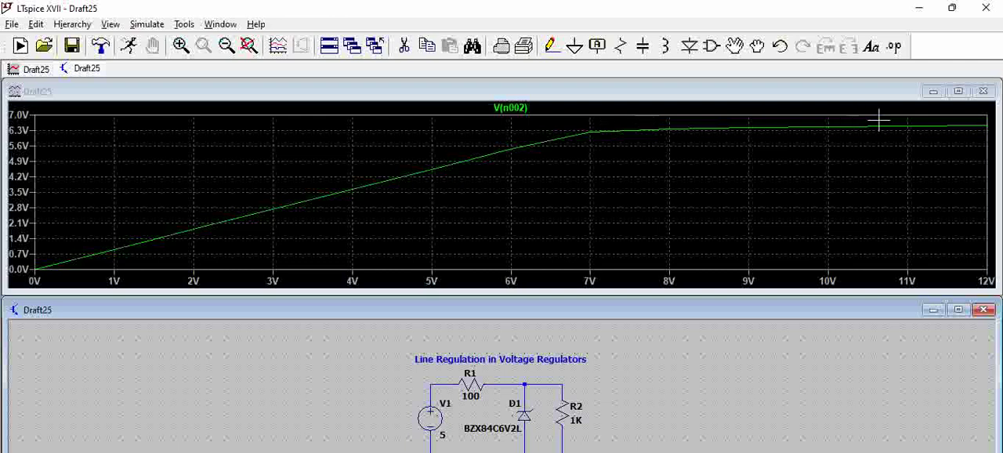
{"action": "mouse_move", "coordinate": [865, 129]}
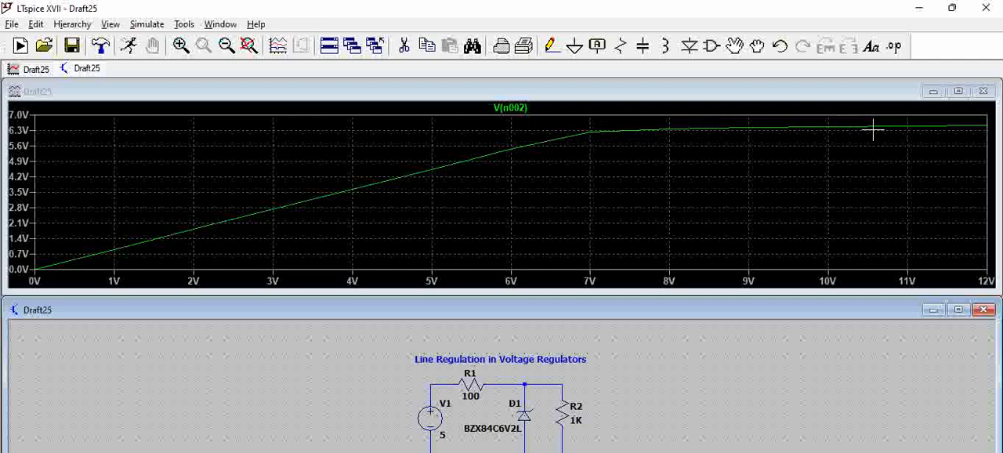
{"action": "mouse_move", "coordinate": [620, 132]}
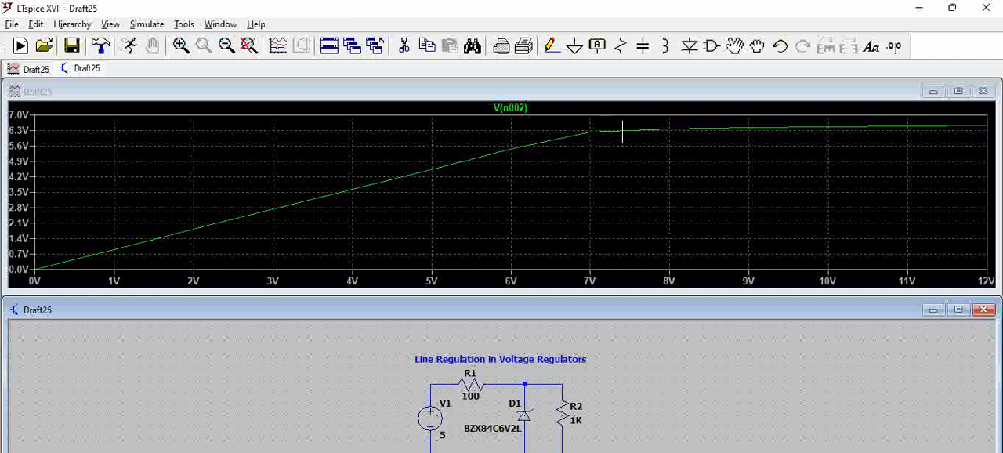
{"action": "mouse_move", "coordinate": [686, 129]}
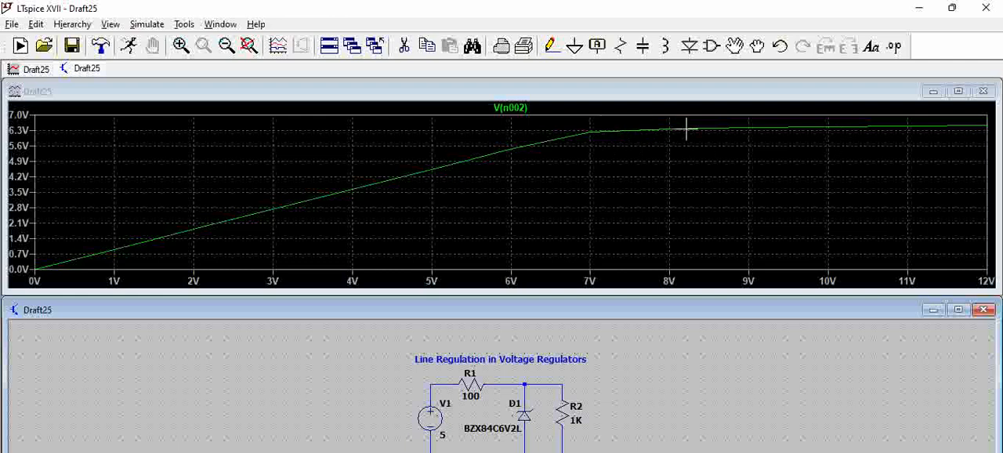
{"action": "mouse_move", "coordinate": [594, 129]}
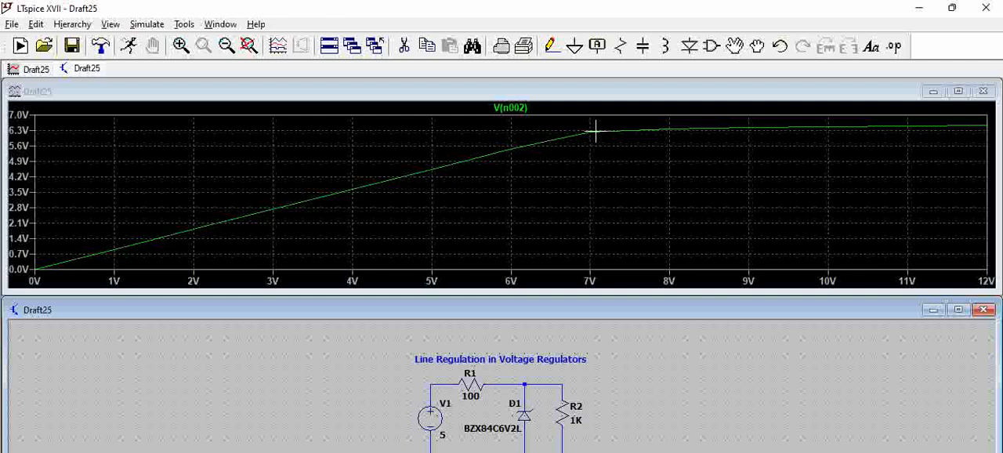
{"action": "mouse_move", "coordinate": [524, 232]}
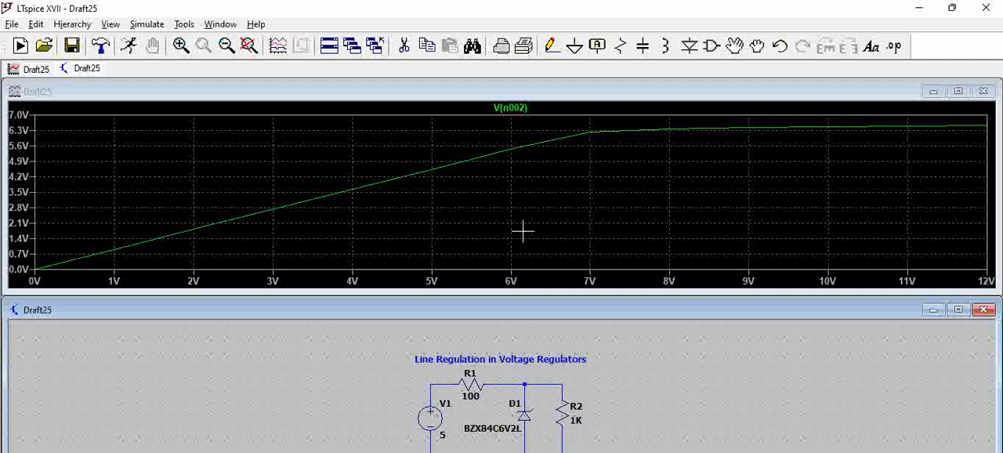
{"action": "mouse_move", "coordinate": [585, 138]}
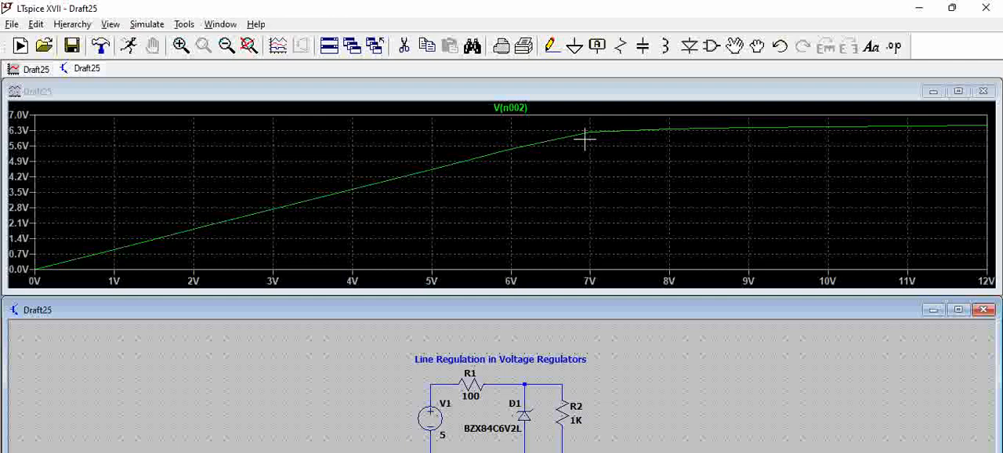
{"action": "mouse_move", "coordinate": [613, 160]}
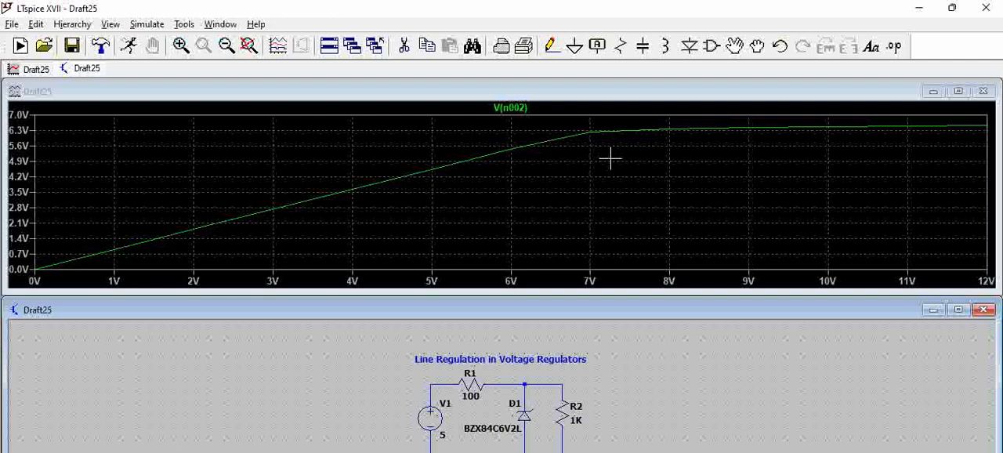
{"action": "mouse_move", "coordinate": [708, 163]}
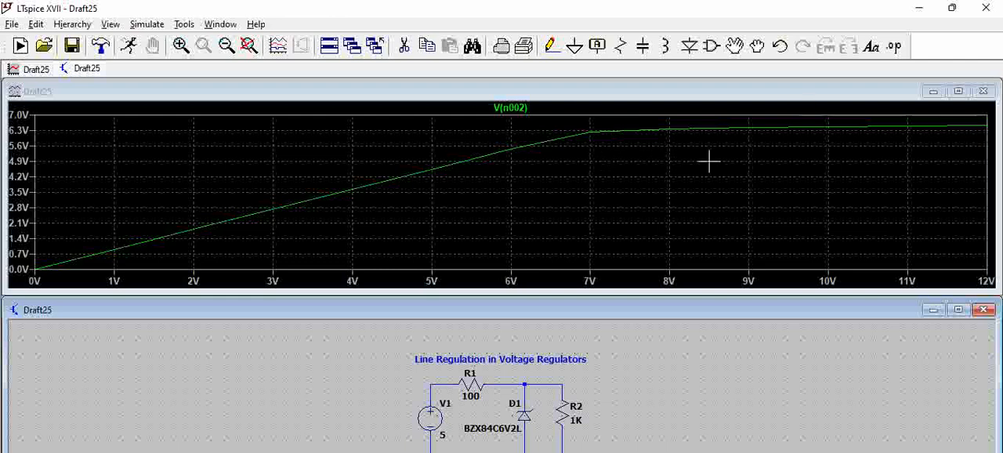
{"action": "mouse_move", "coordinate": [531, 116]}
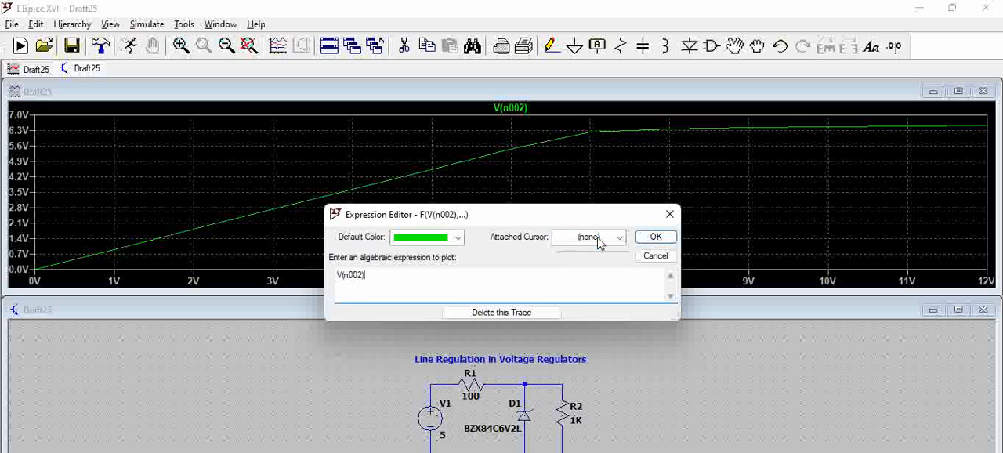
Set Attached Cursor to '1st & 2nd' for V(n002) and confirm.
{"action": "left_click", "coordinate": [619, 236]}
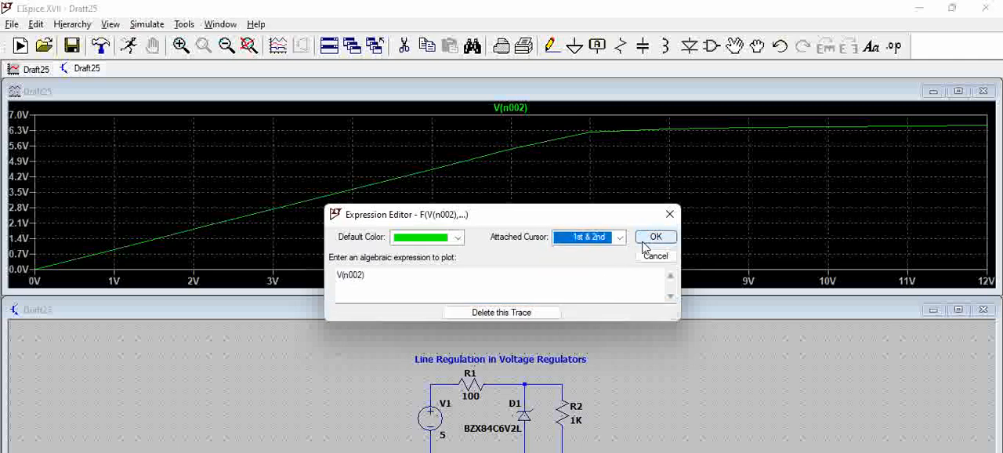
{"action": "left_click", "coordinate": [655, 237]}
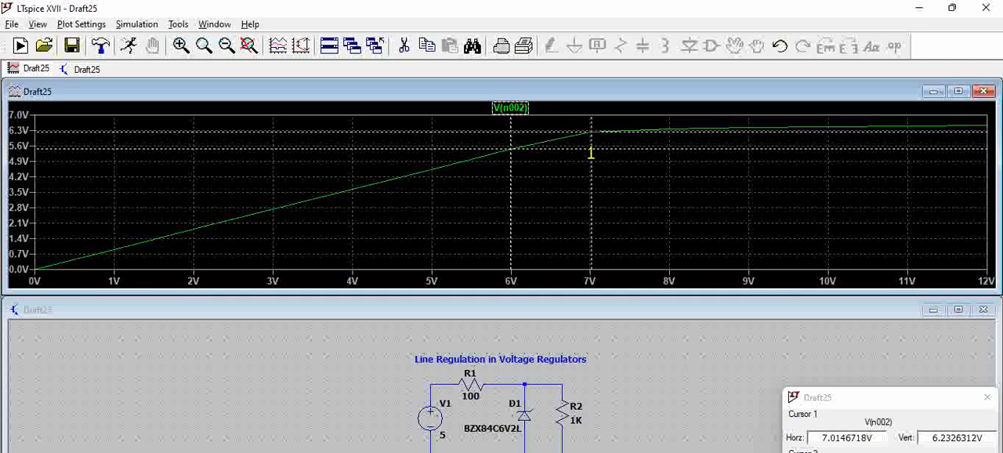
{"action": "mouse_move", "coordinate": [596, 150]}
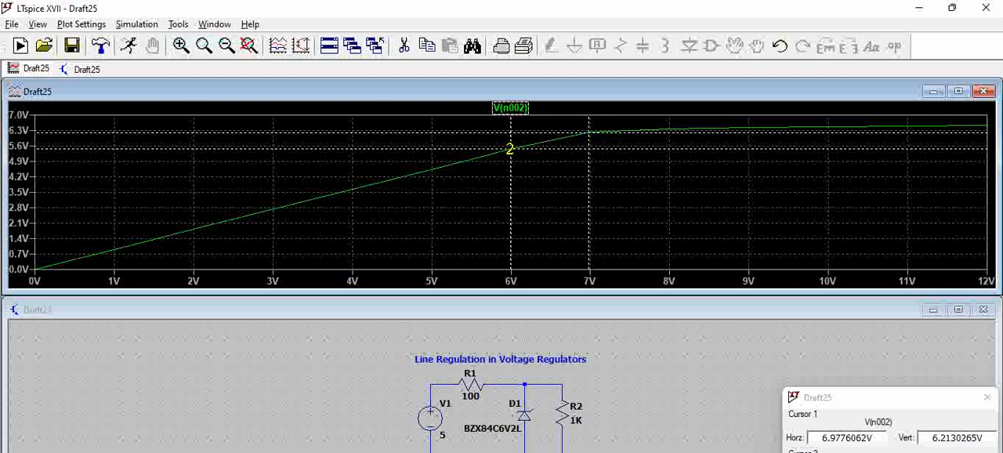
Move the second cursor to about 8 V, giving a 169.7 mV output difference.
{"action": "left_click_drag", "start_coordinate": [509, 149], "coordinate": [671, 140]}
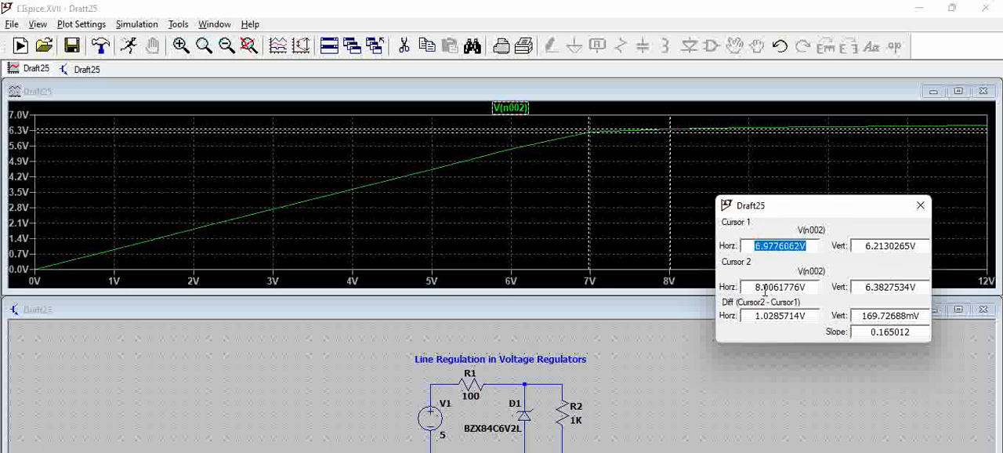
{"action": "mouse_move", "coordinate": [784, 245]}
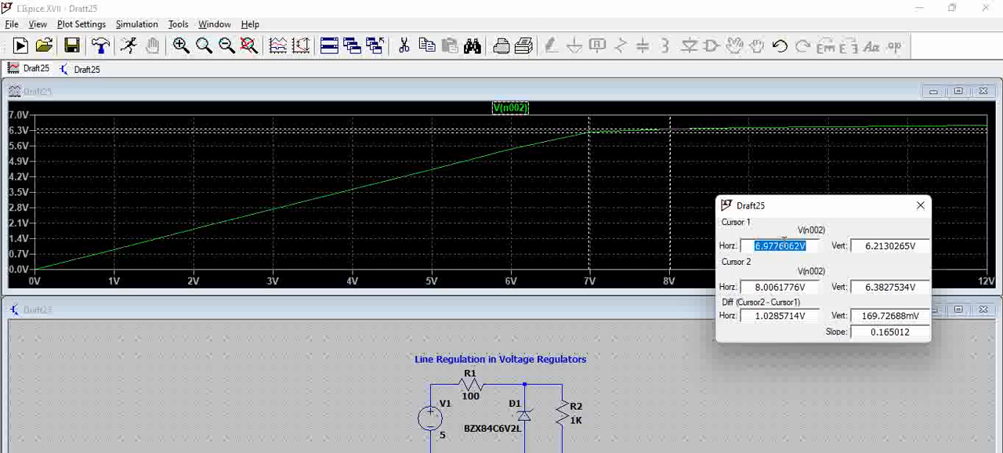
{"action": "mouse_move", "coordinate": [881, 285]}
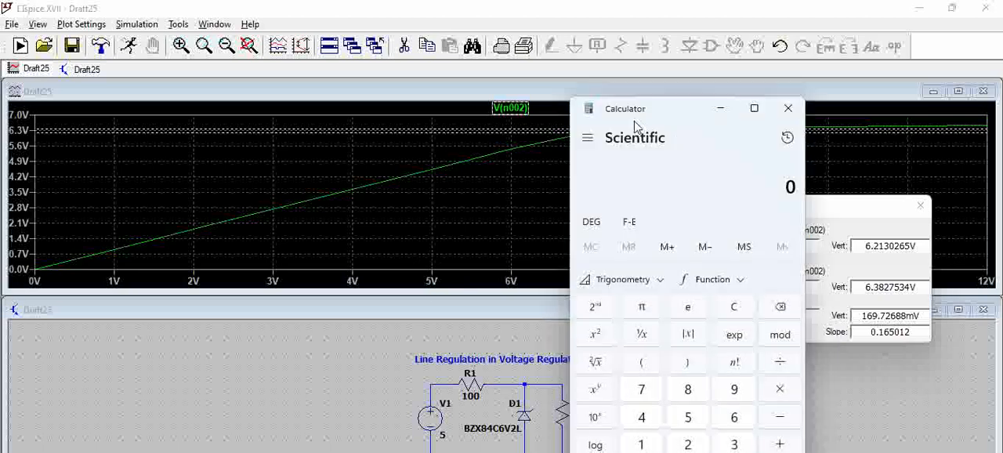
Compute 6.3827534 − 6.2130265 = 0.1697269 in Calculator beside the cursor readout.
{"action": "left_click_drag", "start_coordinate": [626, 108], "coordinate": [398, 75]}
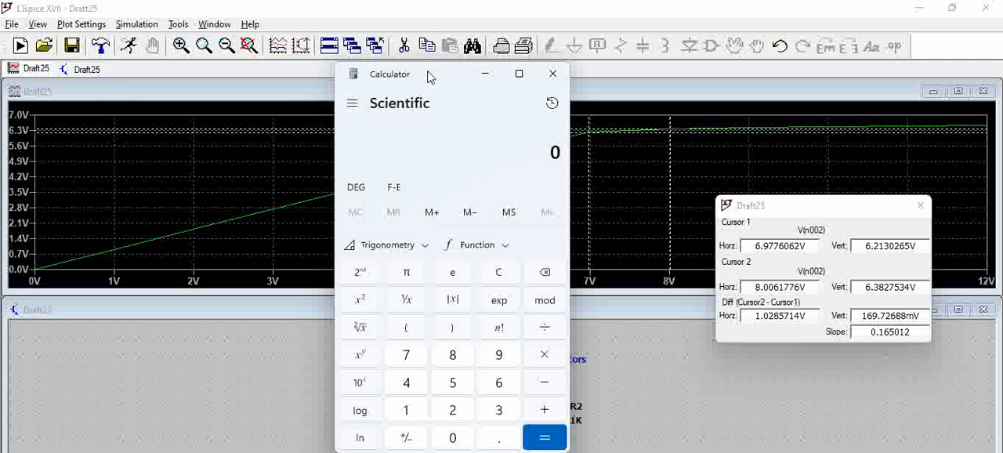
{"action": "left_click_drag", "start_coordinate": [429, 72], "coordinate": [439, 66]}
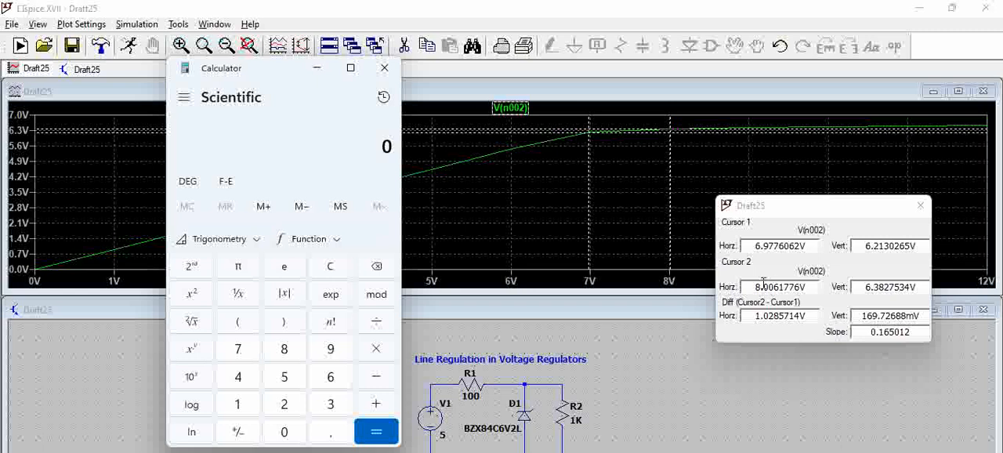
{"action": "mouse_move", "coordinate": [624, 254]}
{"action": "type", "text": "6.3827534"}
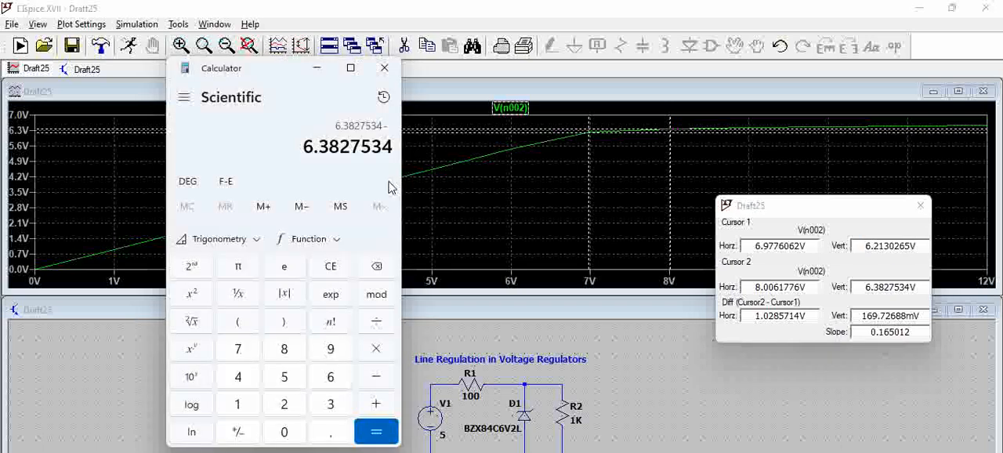
{"action": "left_click", "coordinate": [376, 432]}
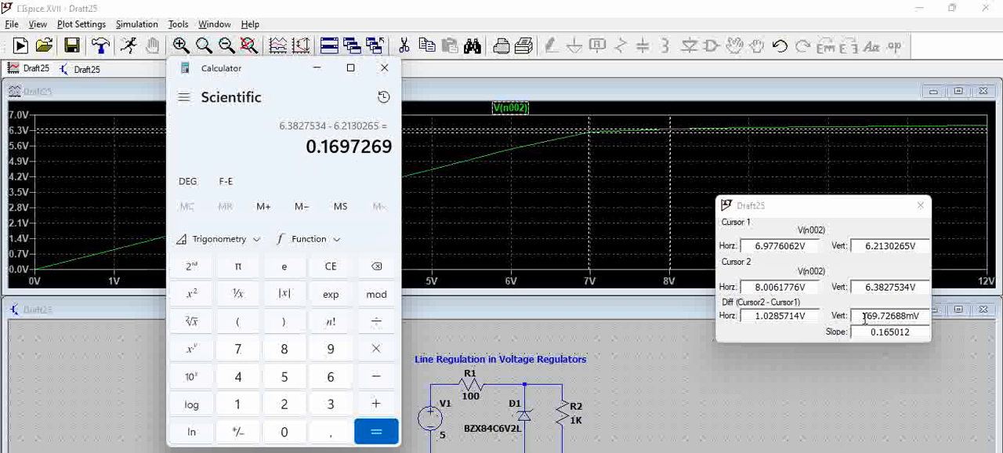
{"action": "mouse_move", "coordinate": [772, 267]}
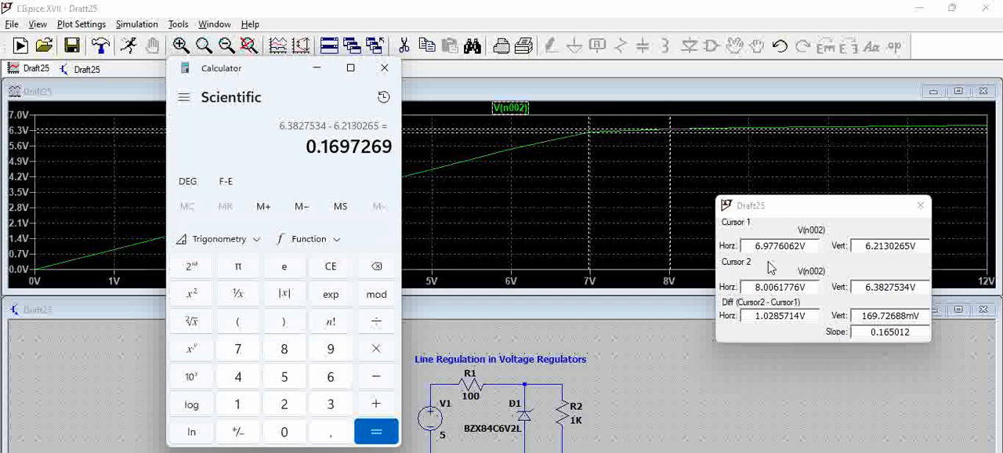
{"action": "mouse_move", "coordinate": [776, 292]}
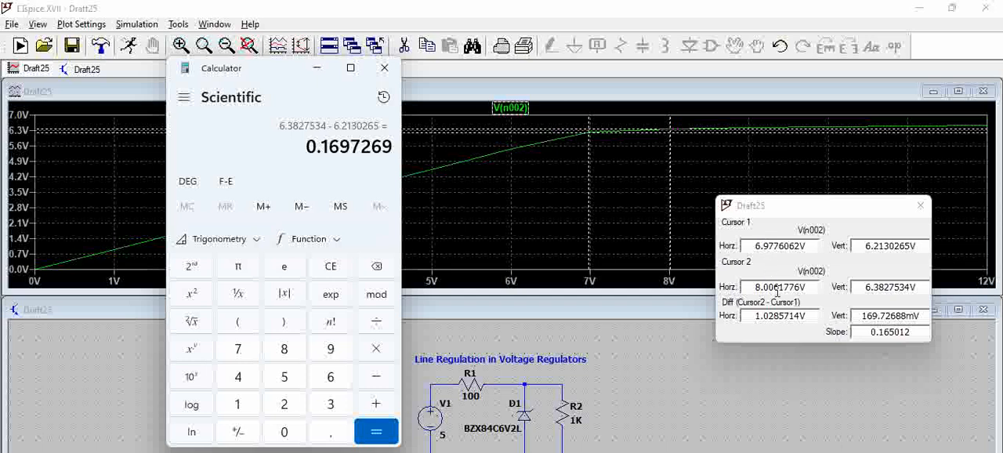
{"action": "mouse_move", "coordinate": [765, 265]}
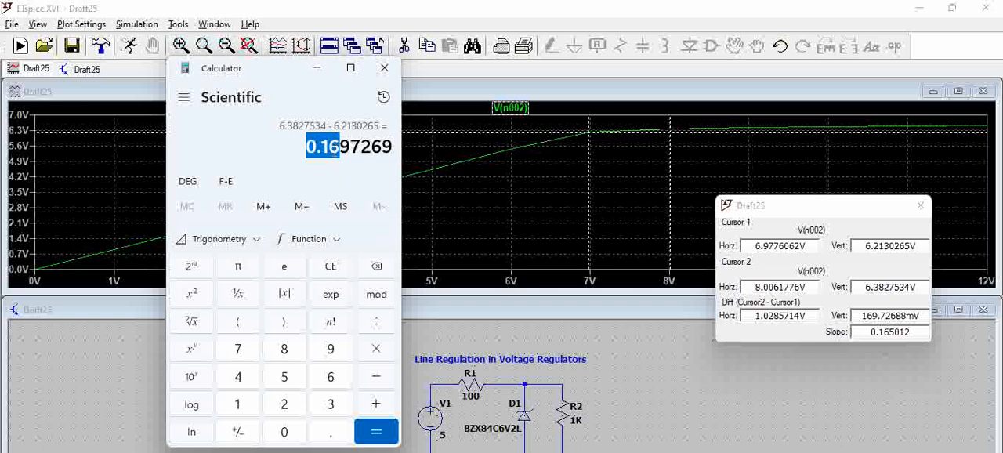
{"action": "mouse_move", "coordinate": [577, 210]}
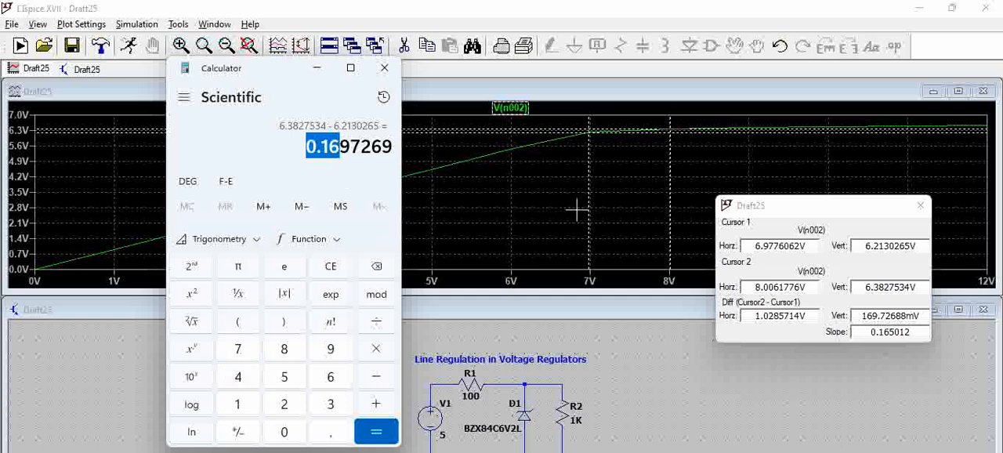
{"action": "mouse_move", "coordinate": [342, 334]}
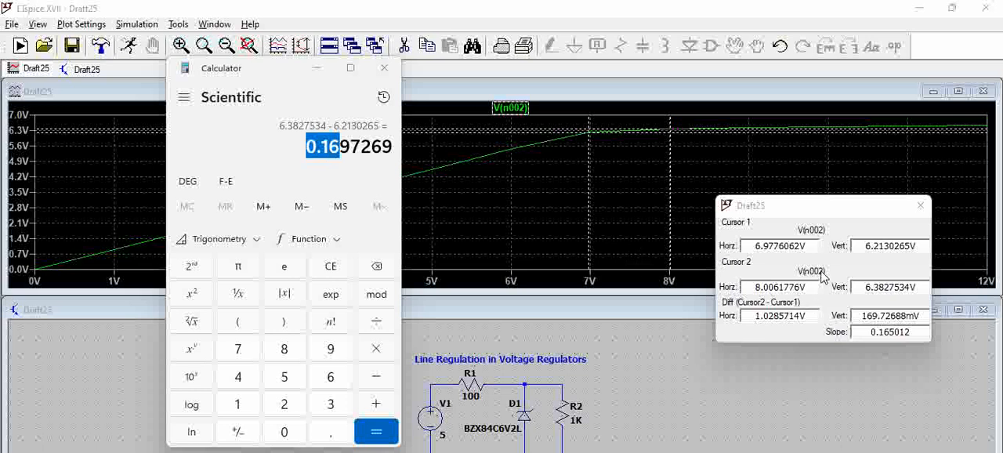
{"action": "mouse_move", "coordinate": [353, 151]}
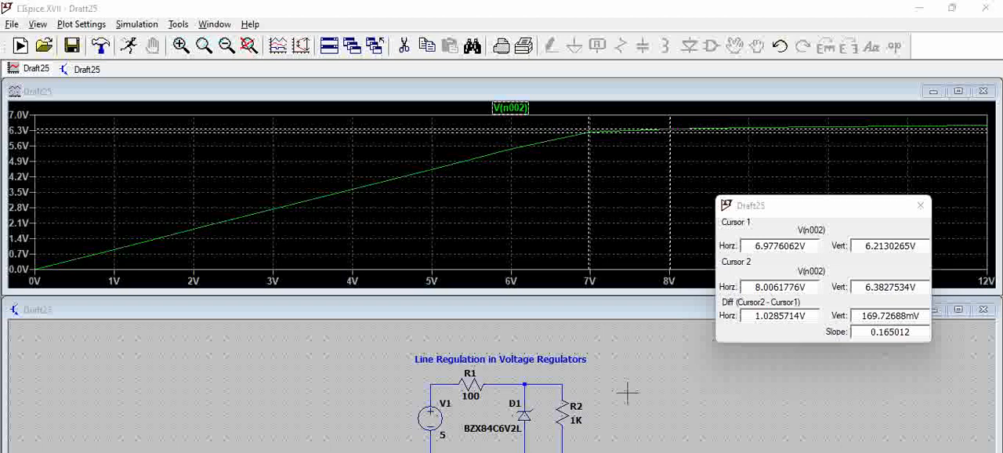
{"action": "mouse_move", "coordinate": [627, 392]}
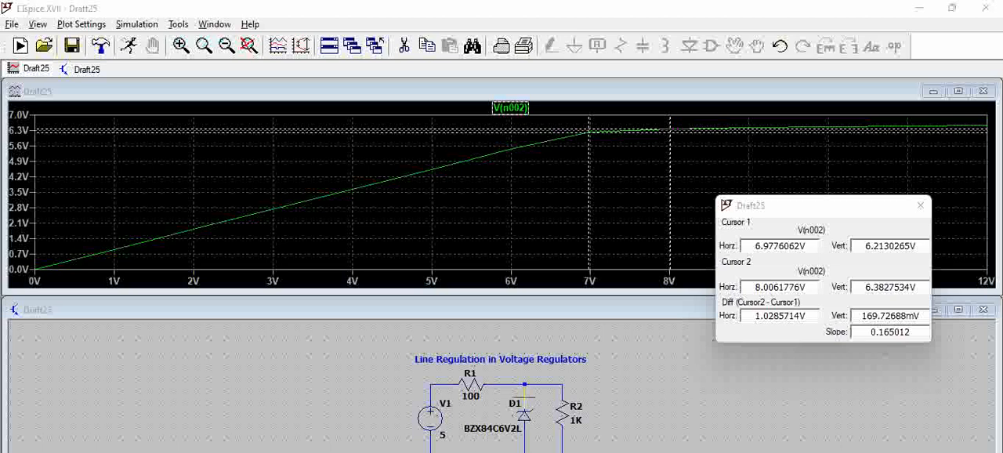
{"action": "mouse_move", "coordinate": [593, 404]}
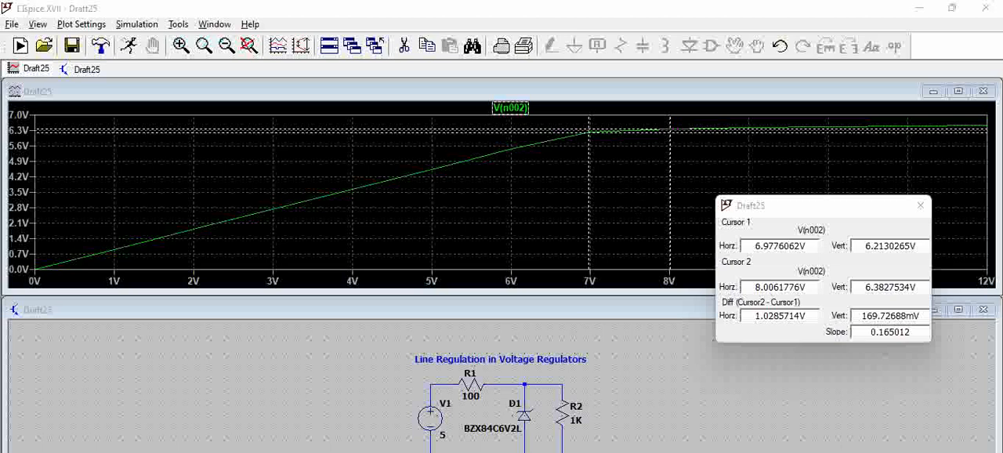
{"action": "mouse_move", "coordinate": [662, 379]}
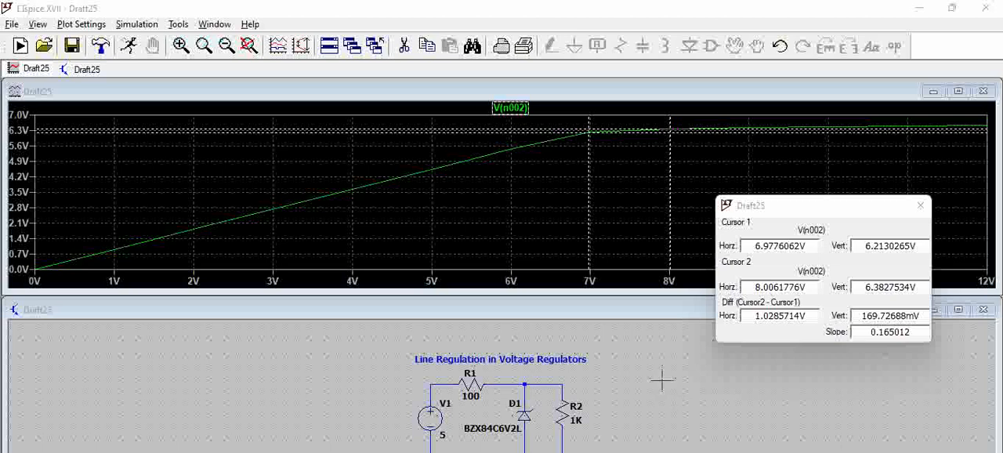